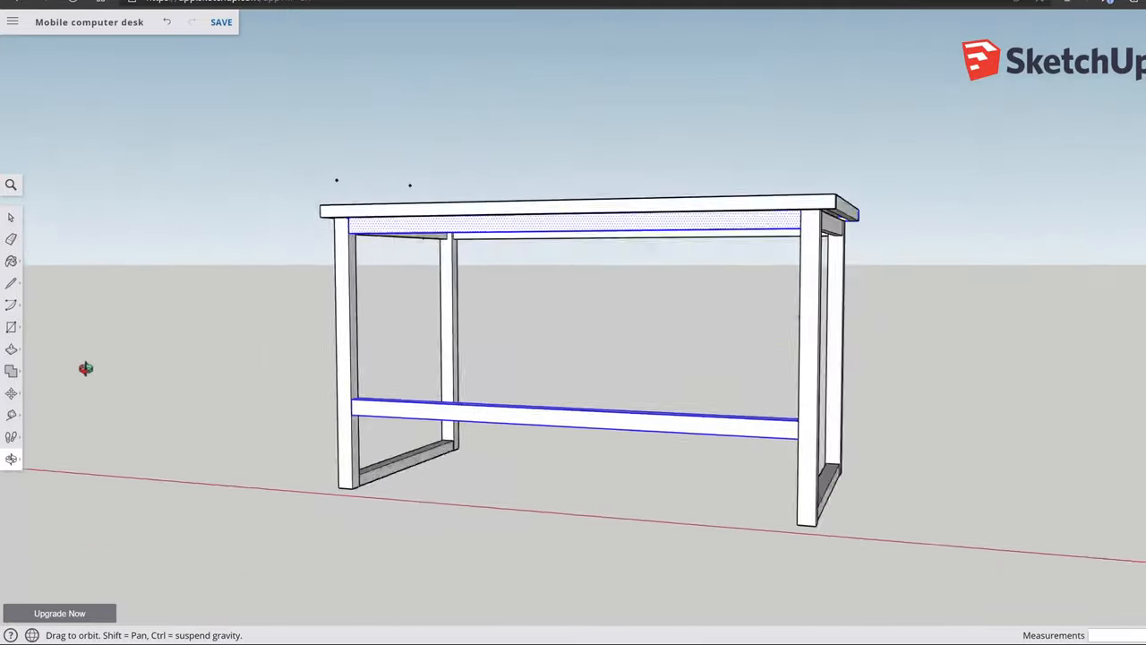
Step: Orbit the desk to face it squarely, then tilt to view the top's underside and aprons
{"action": "left_click_drag", "start_coordinate": [86, 368], "coordinate": [200, 383]}
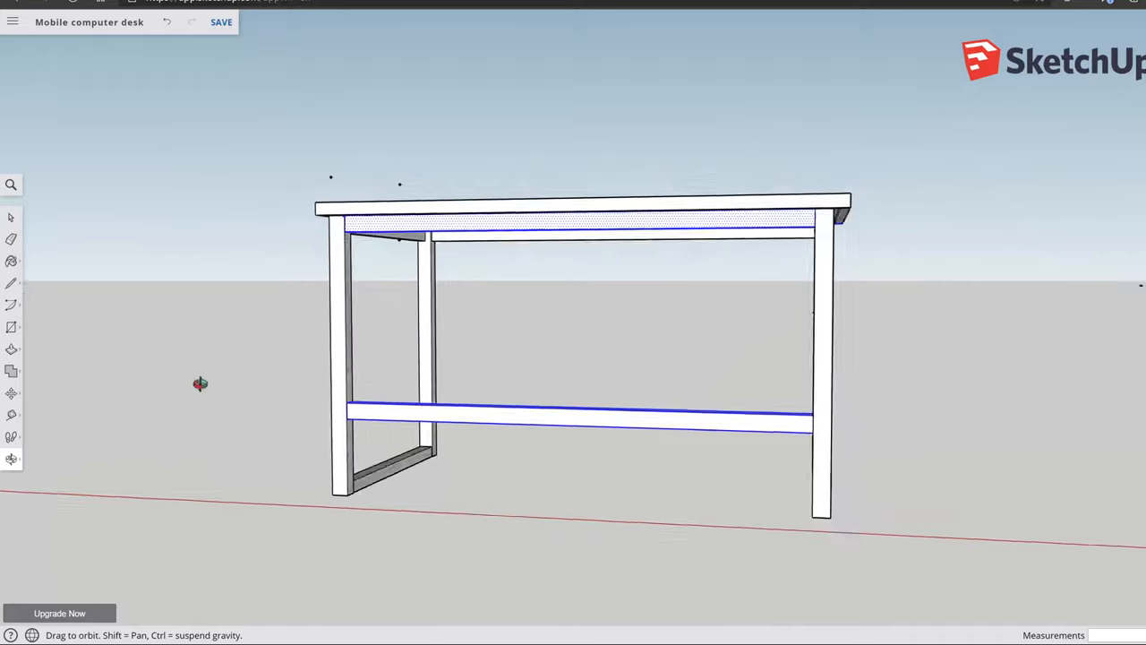
{"action": "left_click_drag", "start_coordinate": [197, 383], "coordinate": [327, 236]}
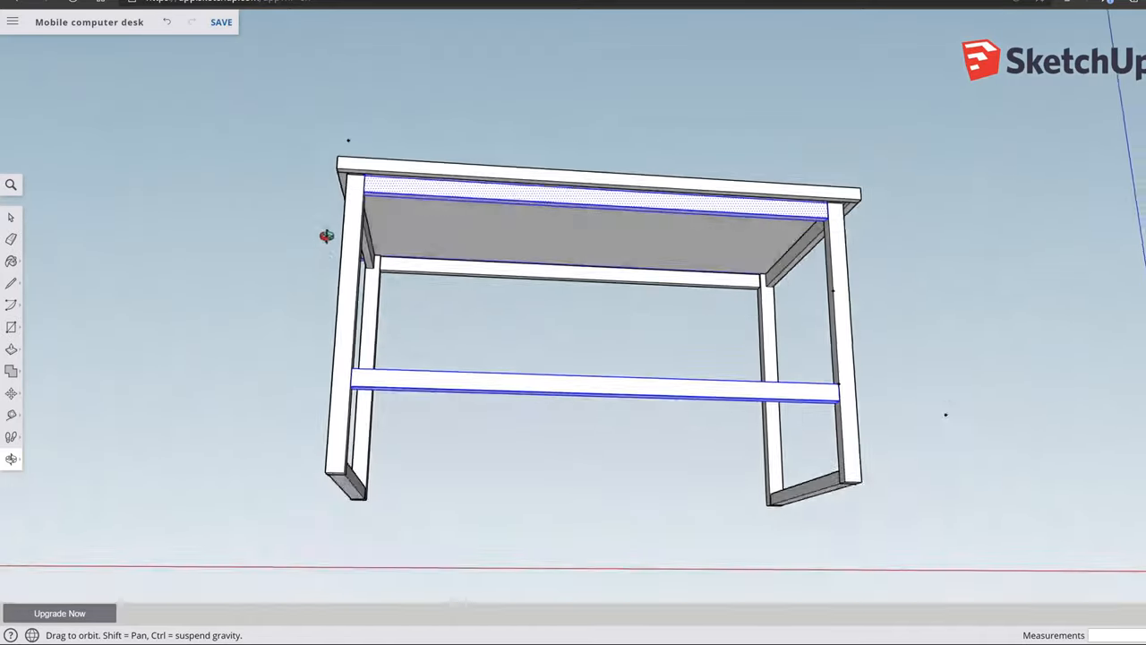